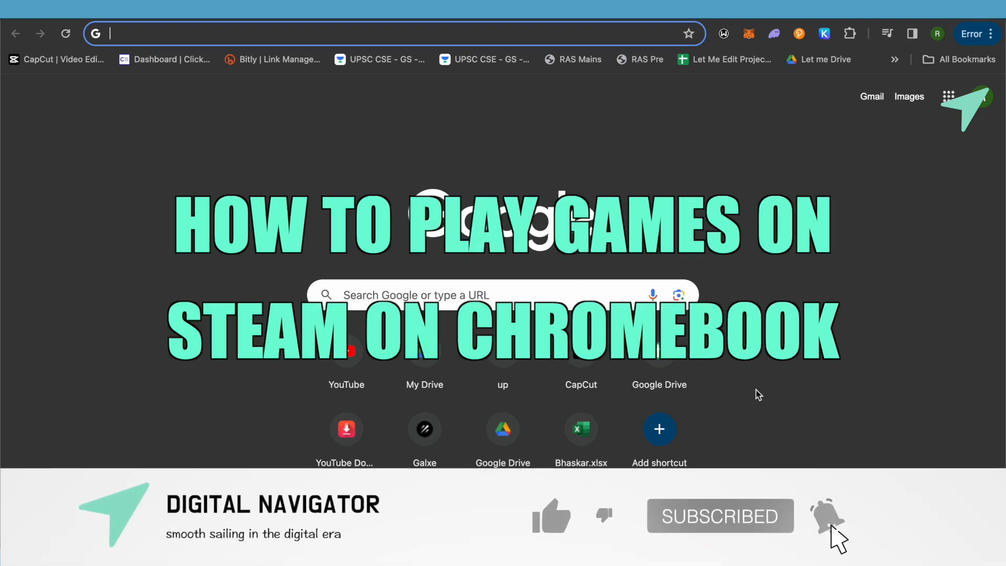
Step: Bring up ChromeOS Settings showing the Developers section with the Linux option
{"action": "left_click", "coordinate": [551, 518]}
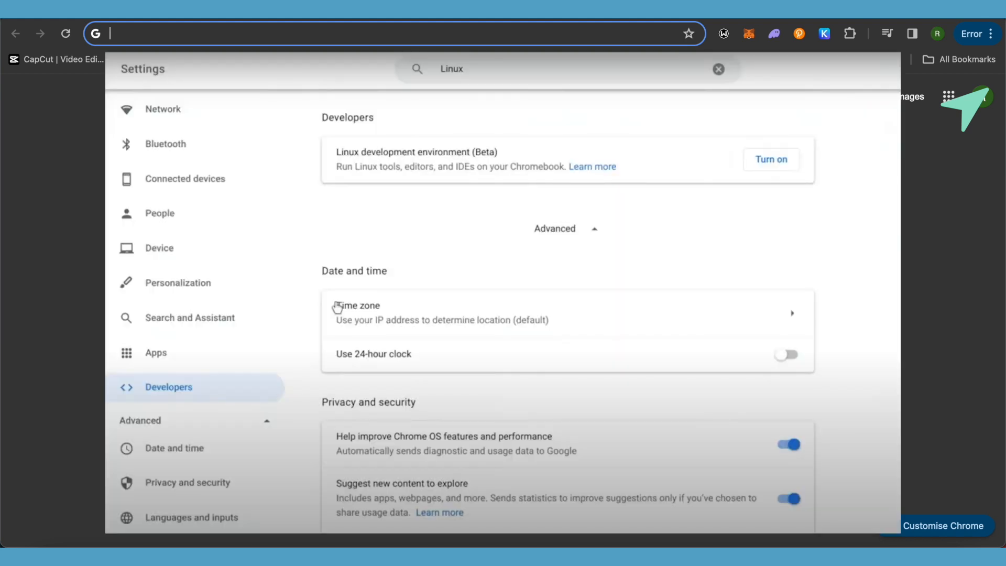
Step: Turn on the Linux development environment (Beta) under Developers
{"action": "left_click", "coordinate": [770, 159]}
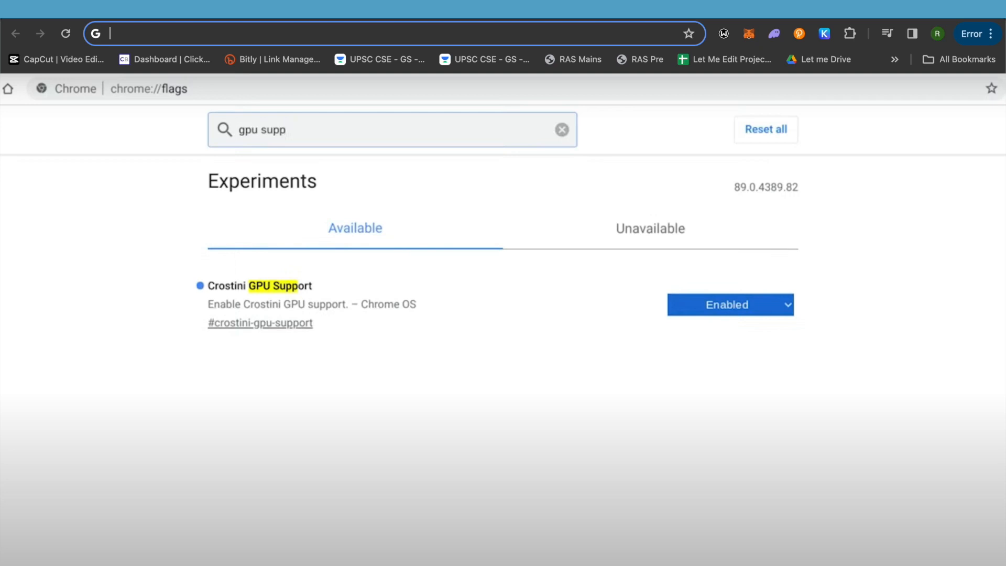
Step: Set the Crostini GPU Support flag to Enabled on chrome://flags
{"action": "type", "text": "pointer"}
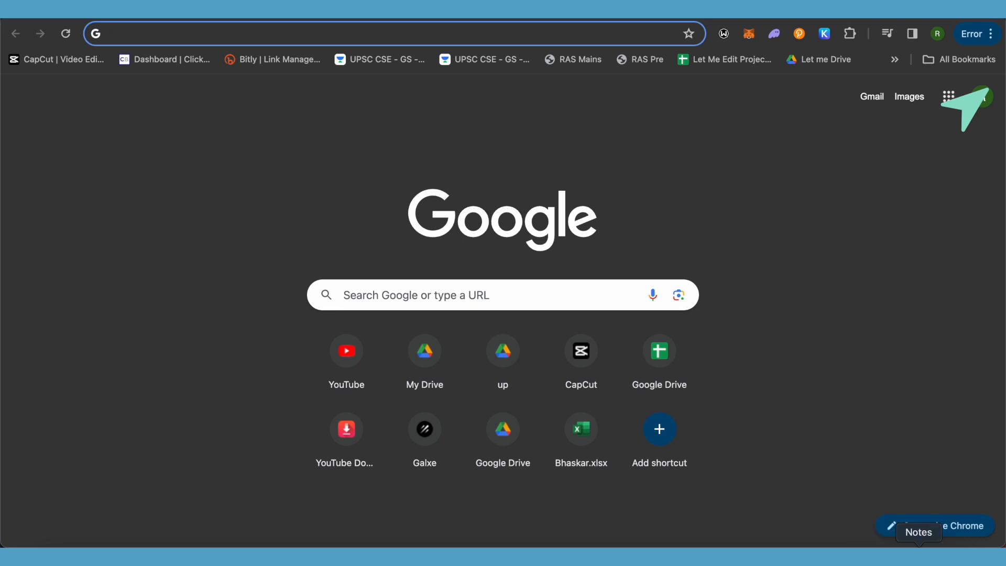
Step: Launch the Notes app from the dock
{"action": "left_click", "coordinate": [918, 532]}
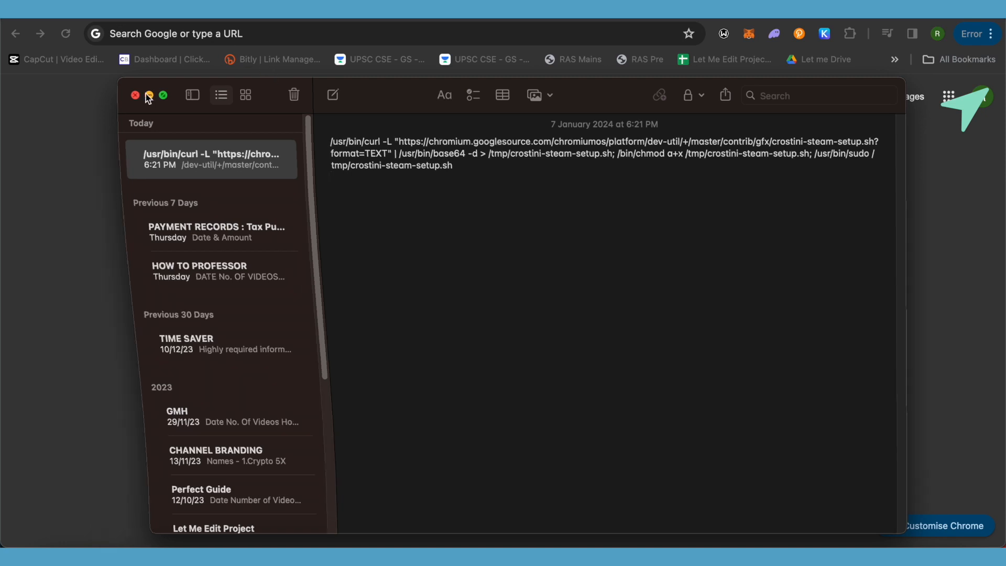
Step: View the crostini-steam-setup curl command note, then close Notes back to the new tab page
{"action": "left_click", "coordinate": [136, 95]}
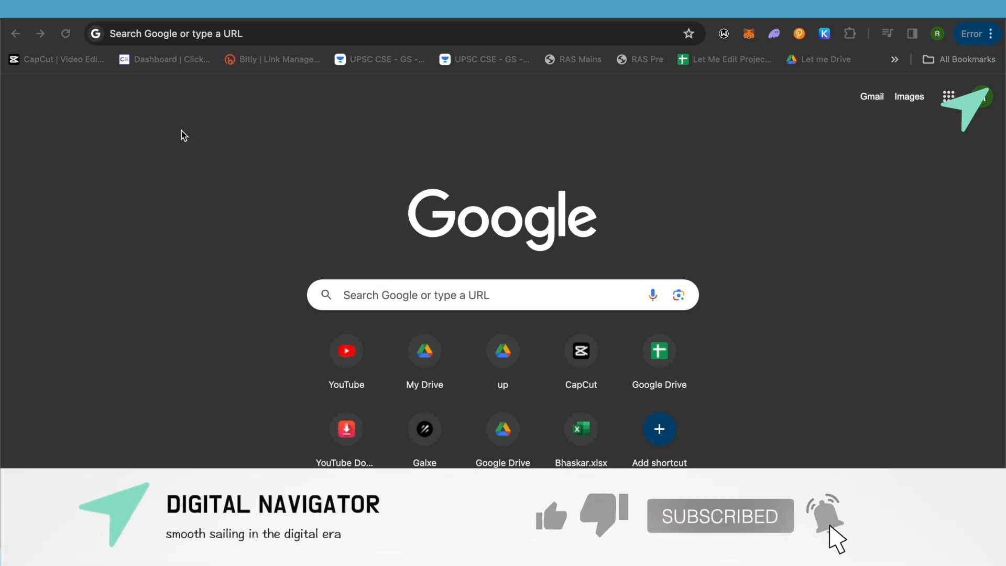
{"action": "left_click", "coordinate": [551, 517]}
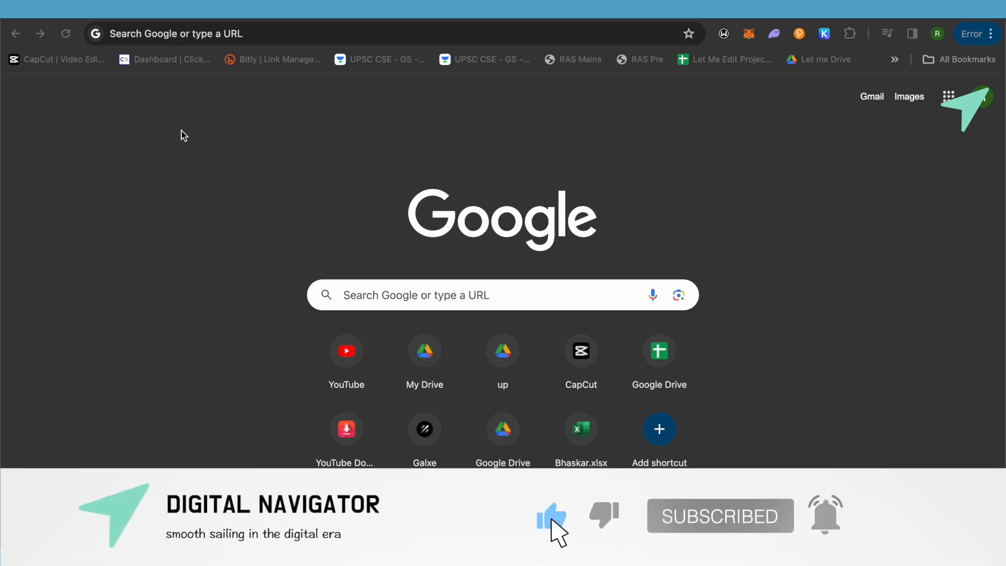